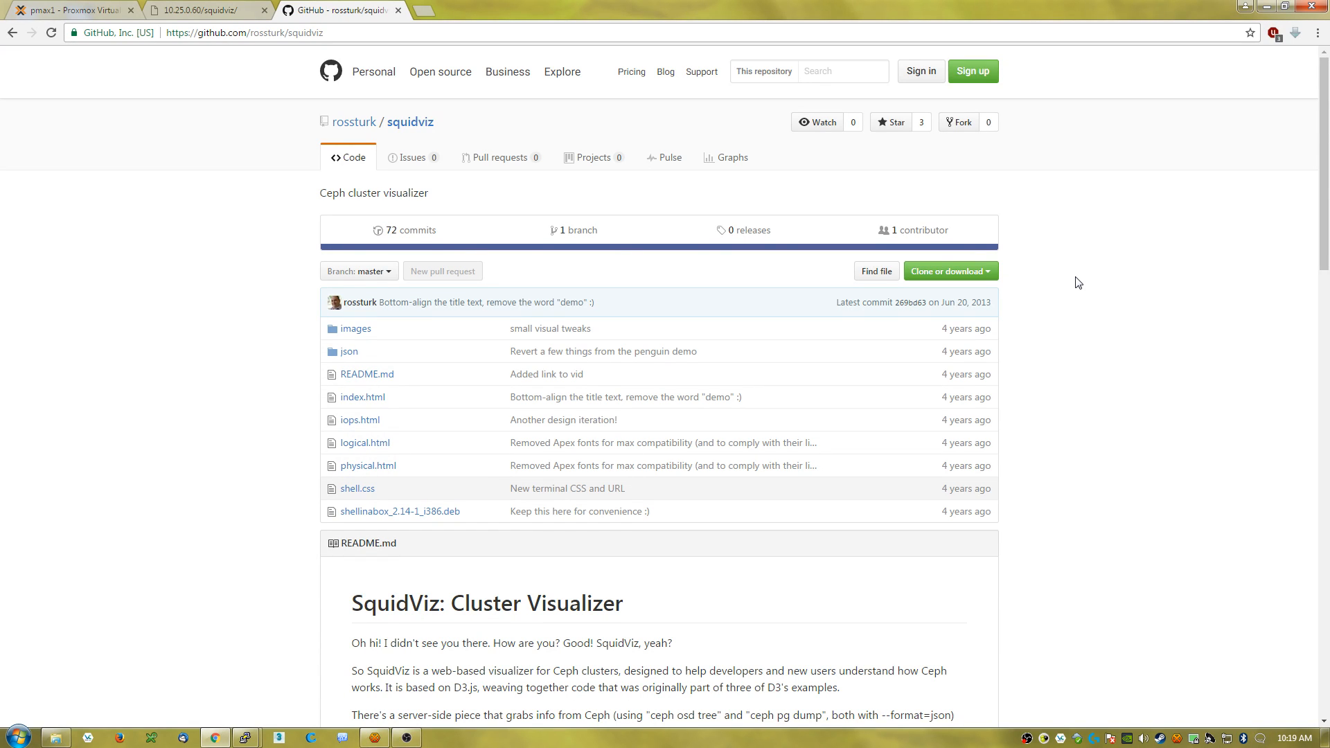
{"action": "mouse_move", "coordinate": [462, 136]}
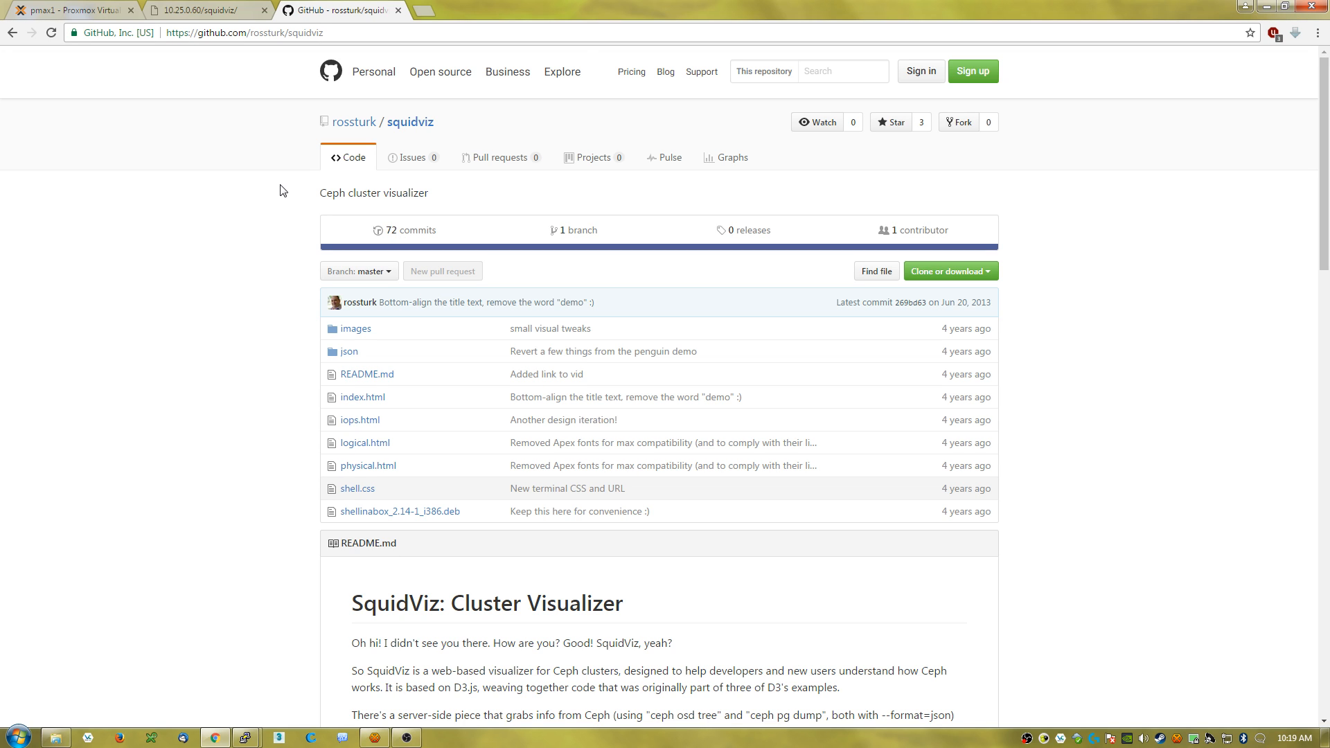
{"action": "mouse_move", "coordinate": [272, 196]}
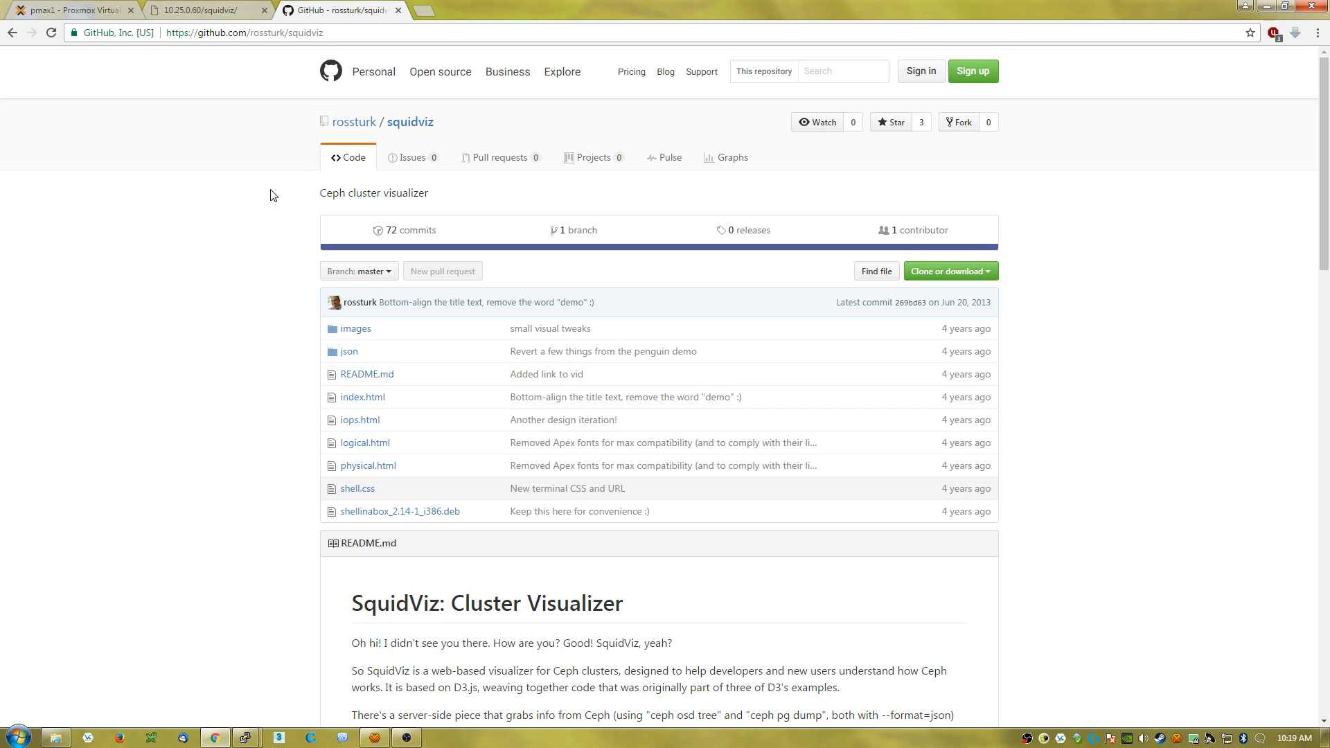
{"action": "mouse_move", "coordinate": [351, 125]}
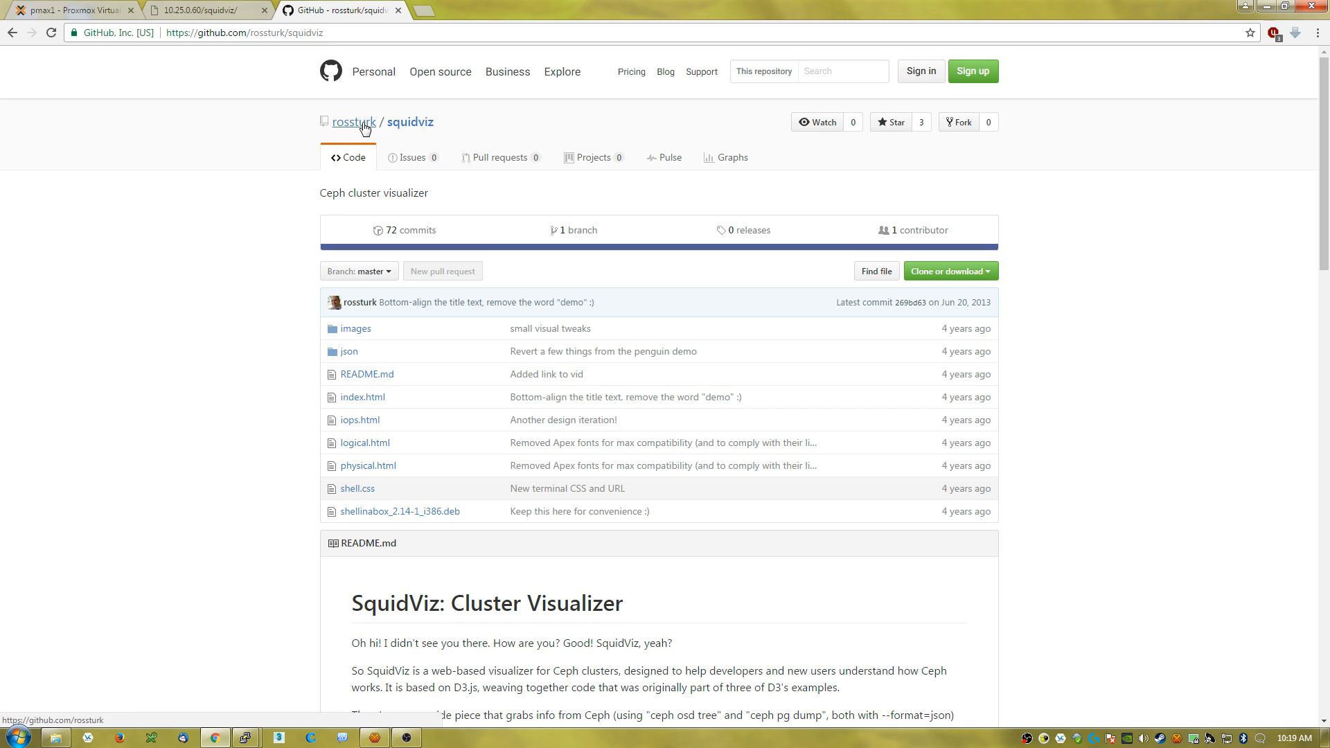
{"action": "mouse_move", "coordinate": [410, 121]}
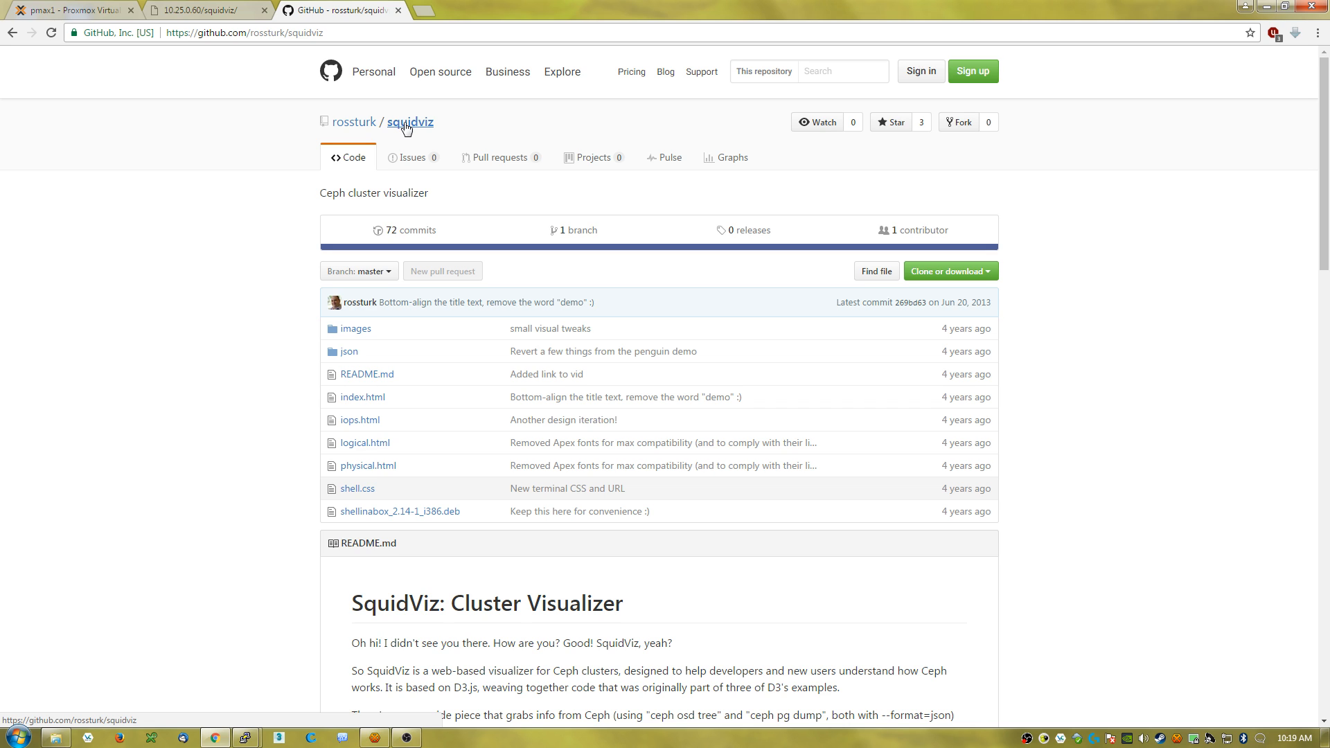
- Switch to the 10.25.0.60/squidviz tab to show the Ceph cluster visualizer
{"action": "left_click", "coordinate": [203, 10]}
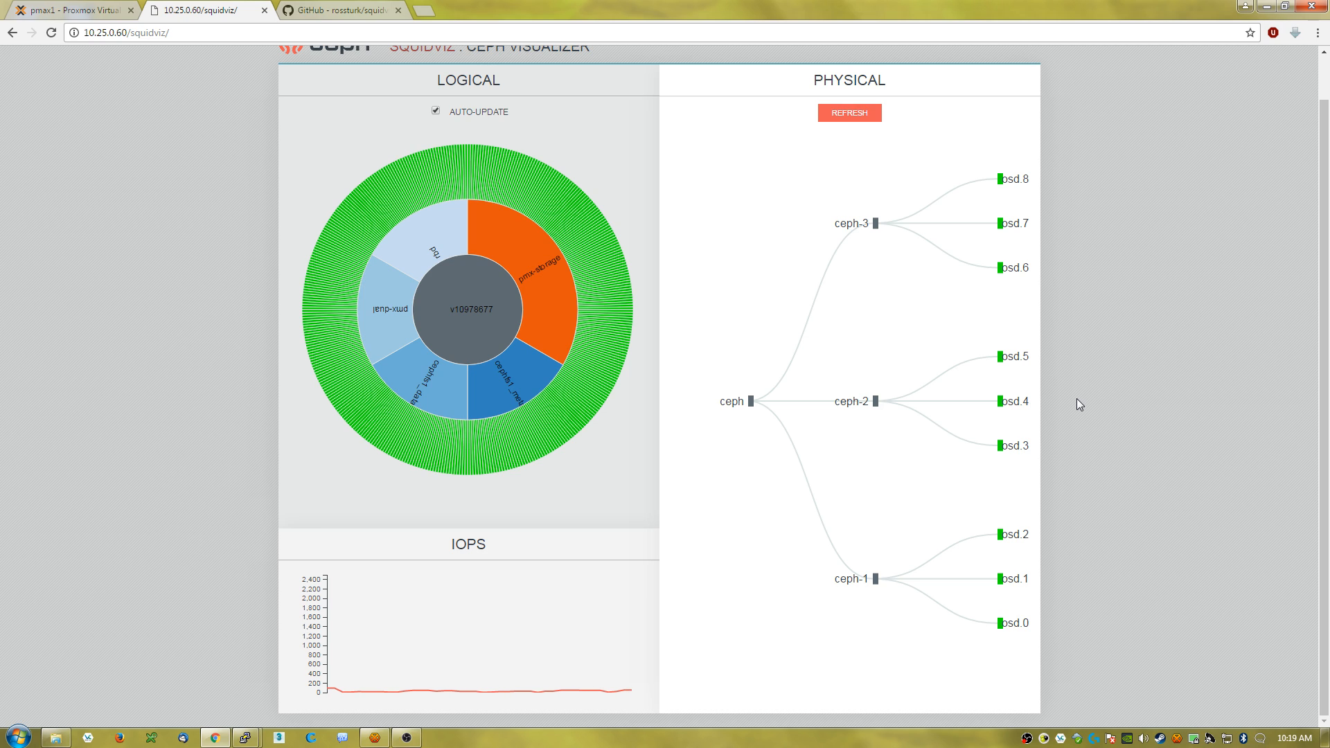
{"action": "mouse_move", "coordinate": [591, 634]}
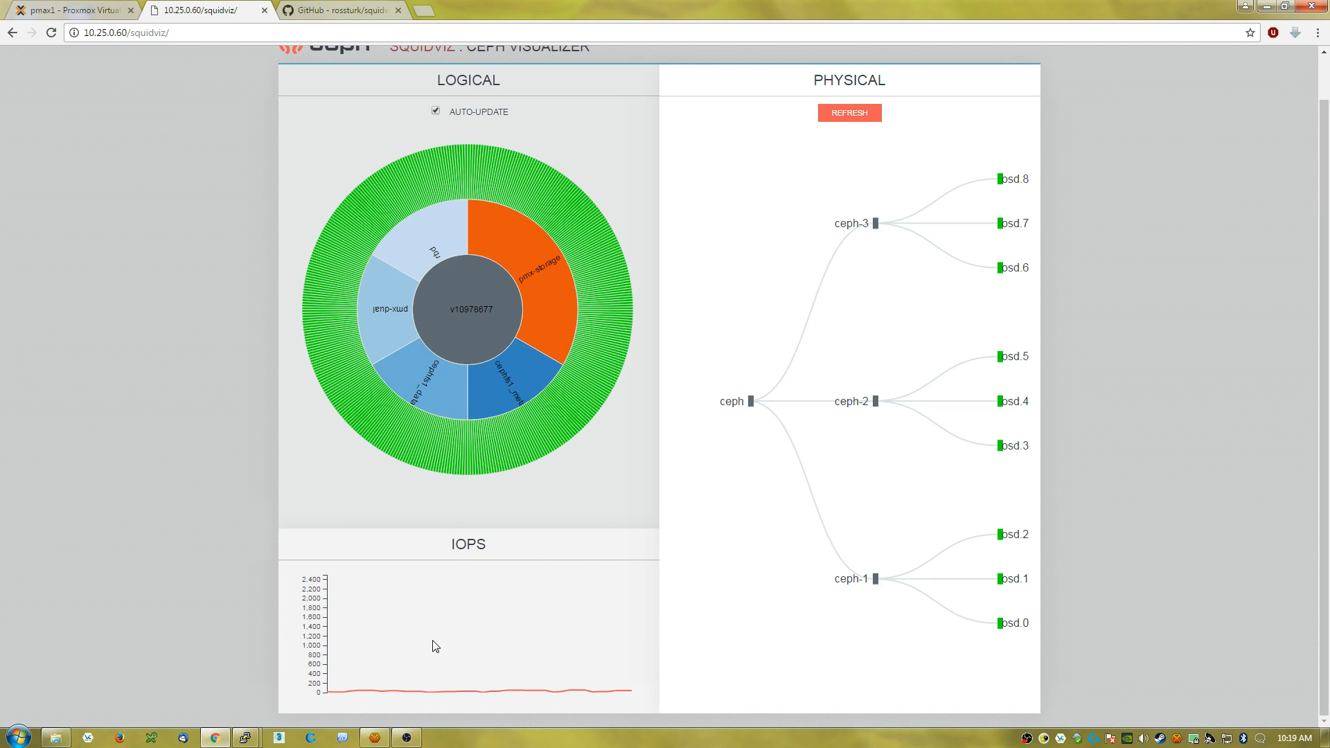
{"action": "mouse_move", "coordinate": [448, 272]}
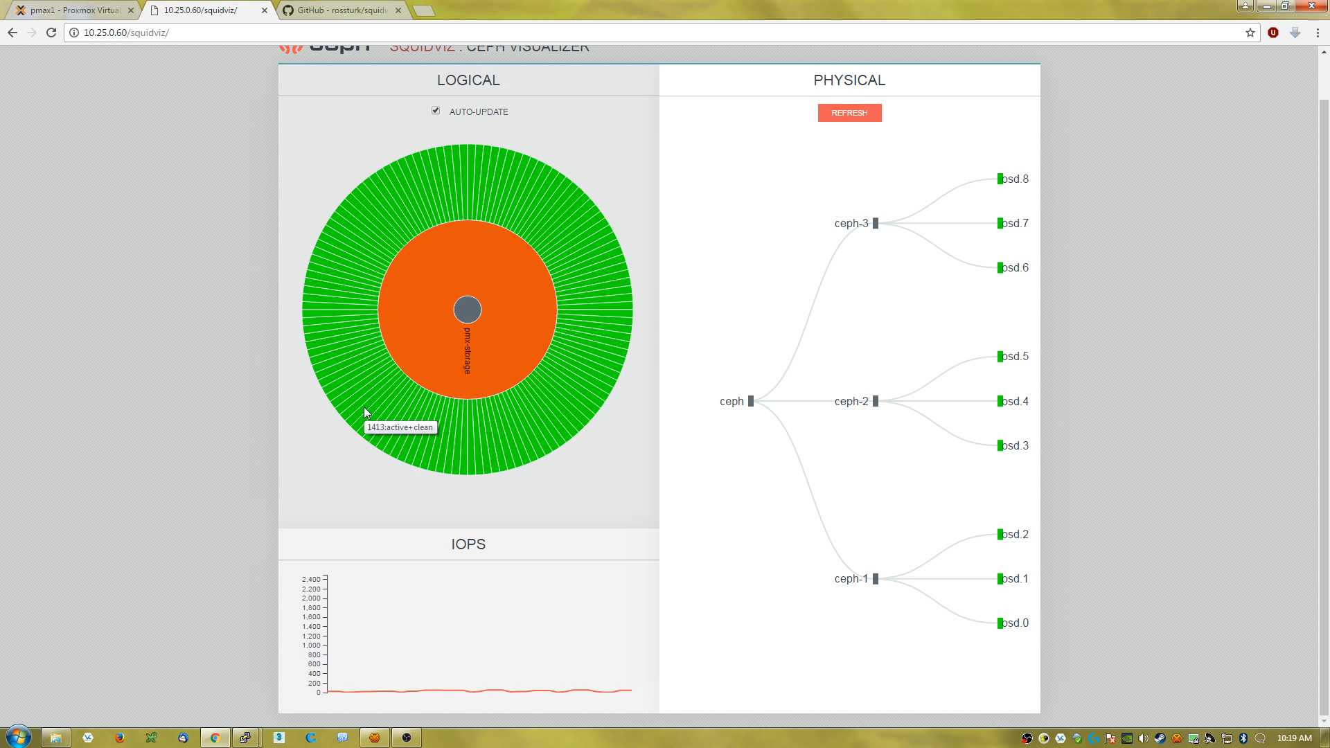
{"action": "mouse_move", "coordinate": [581, 288]}
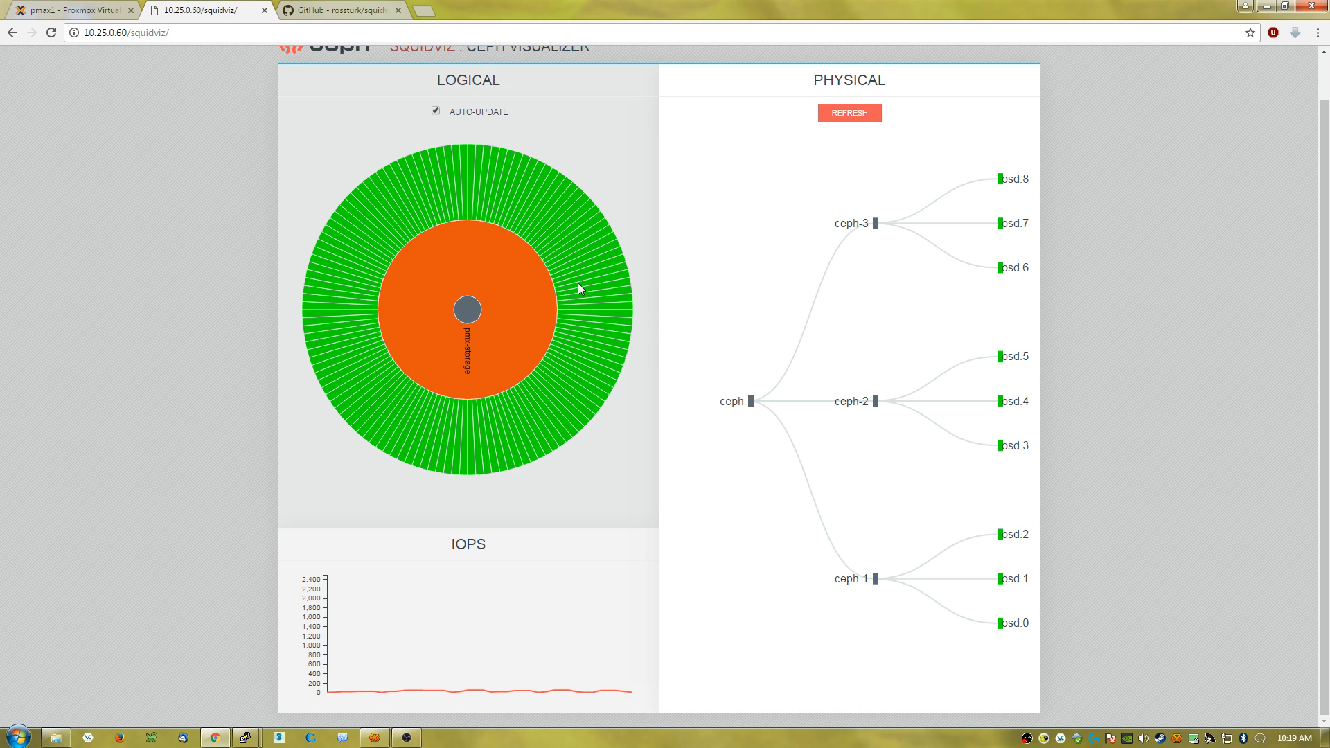
{"action": "mouse_move", "coordinate": [582, 307]}
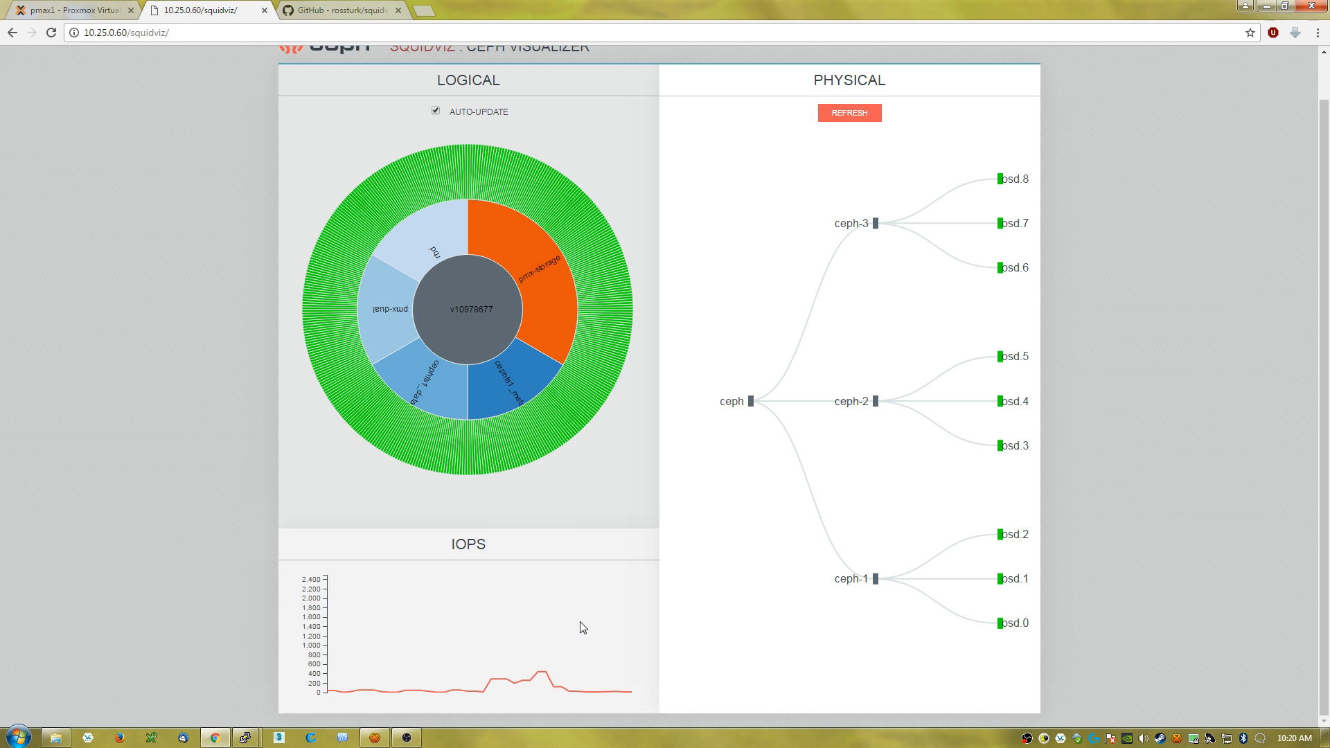
{"action": "mouse_move", "coordinate": [509, 695]}
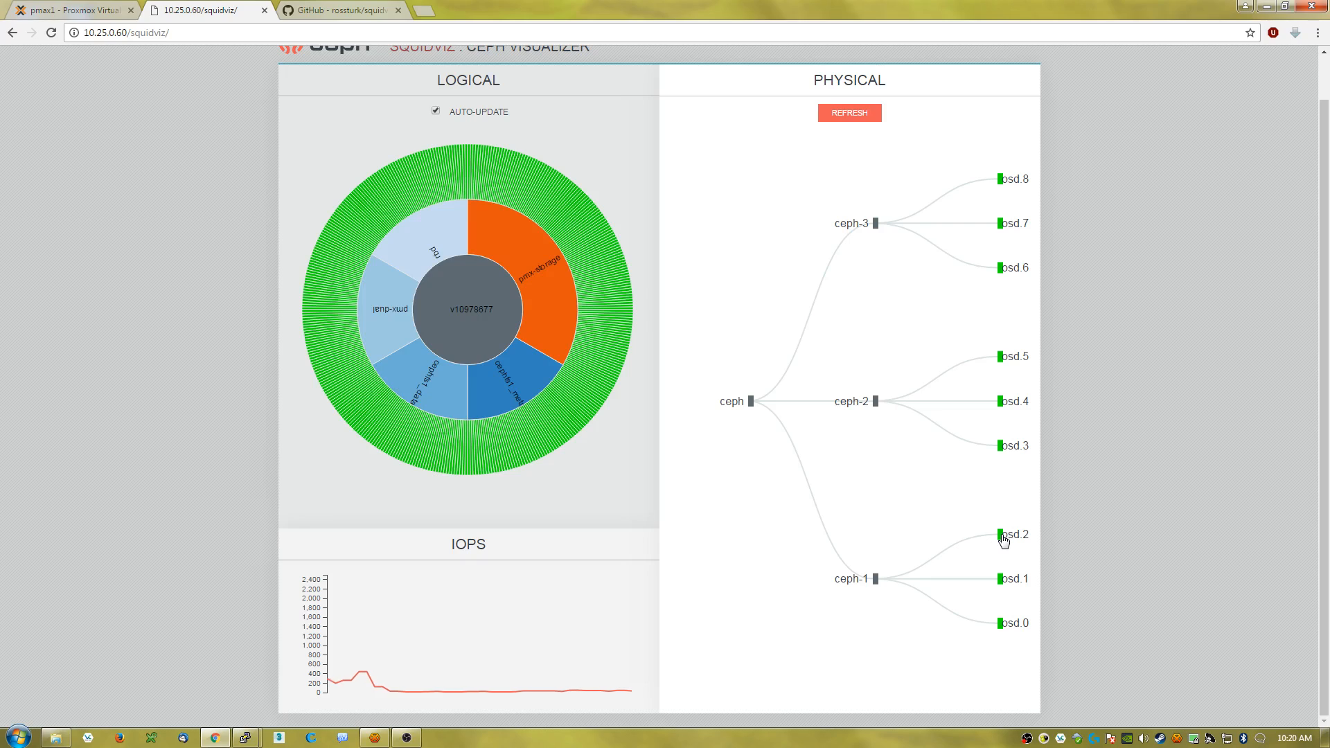
{"action": "mouse_move", "coordinate": [1002, 672]}
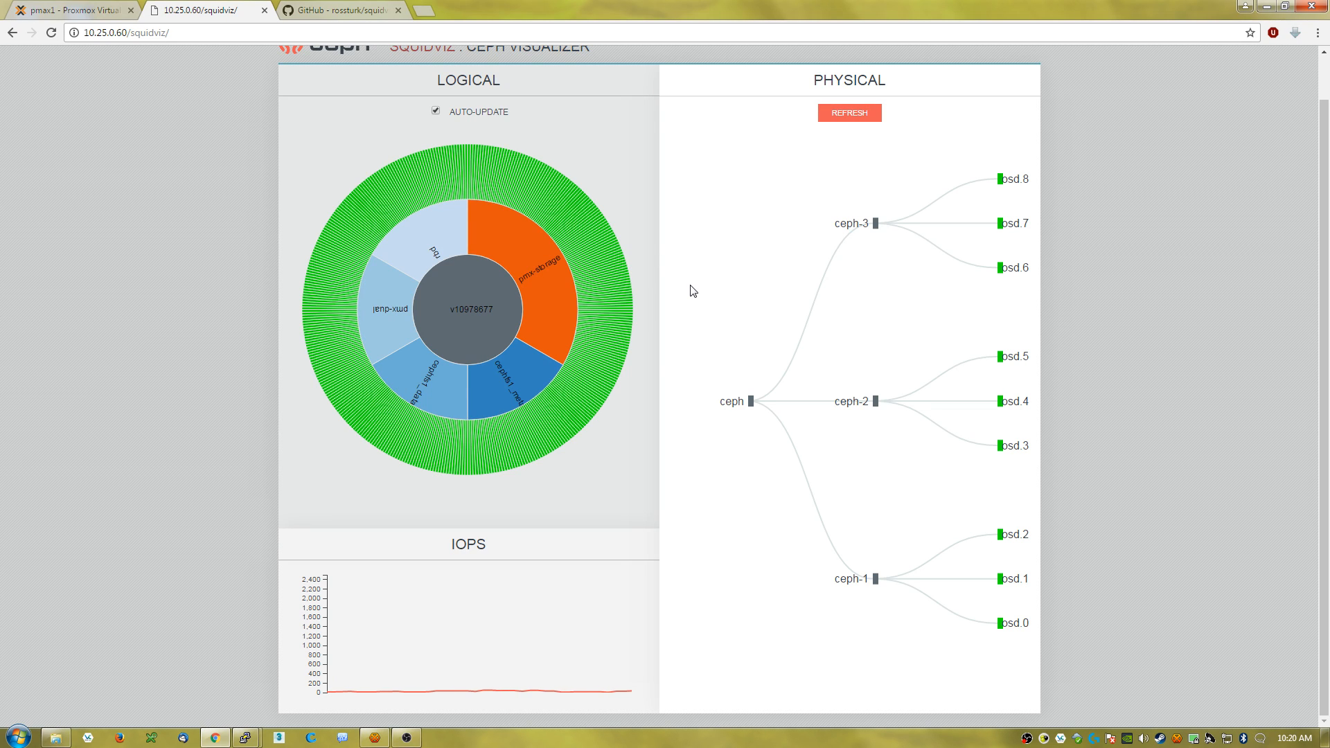
{"action": "mouse_move", "coordinate": [717, 303]}
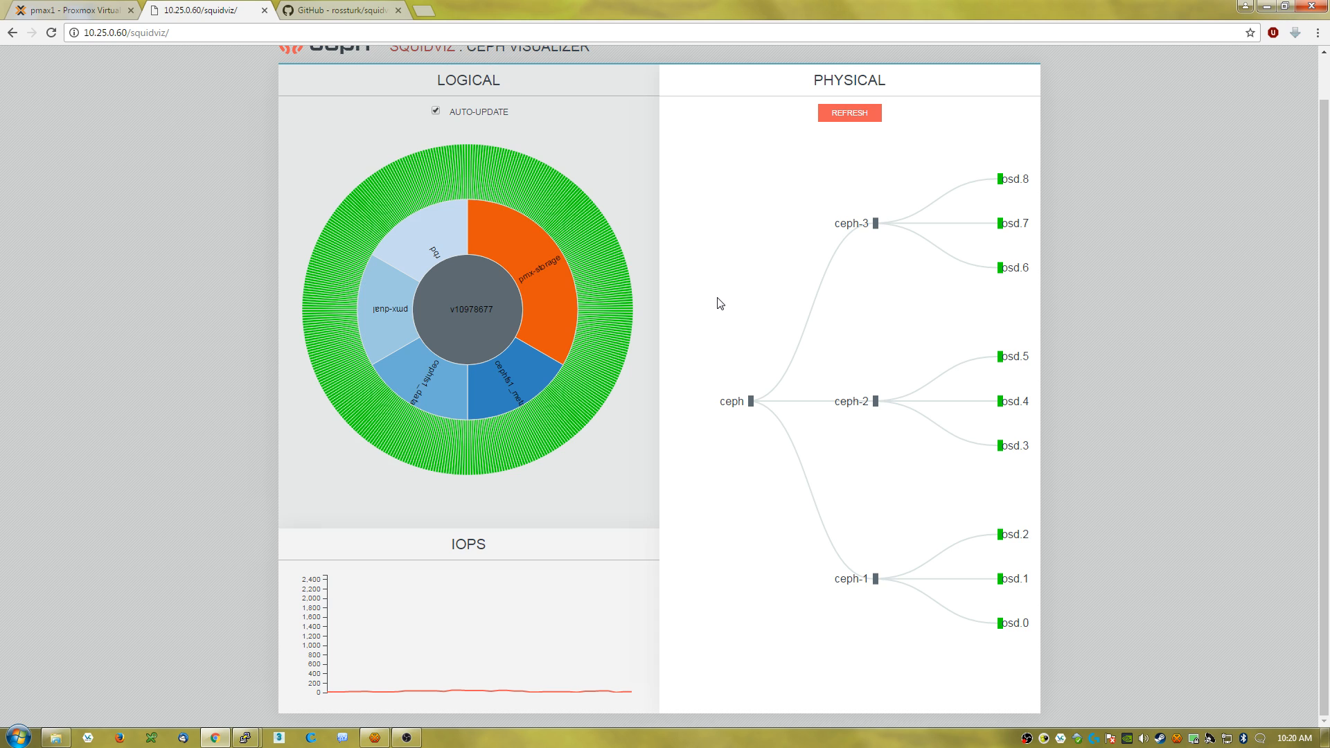
{"action": "mouse_move", "coordinate": [843, 302]}
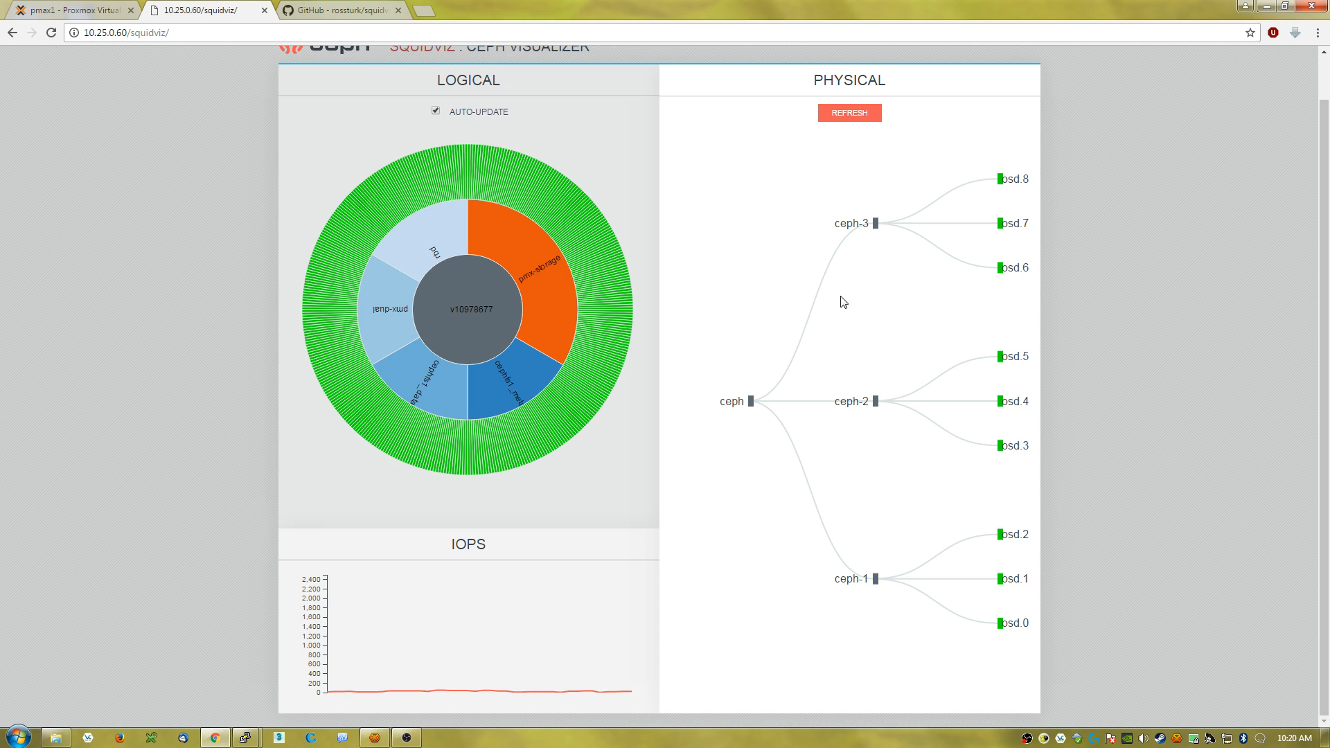
- Return to the squidviz GitHub repository tab
{"action": "left_click", "coordinate": [339, 9]}
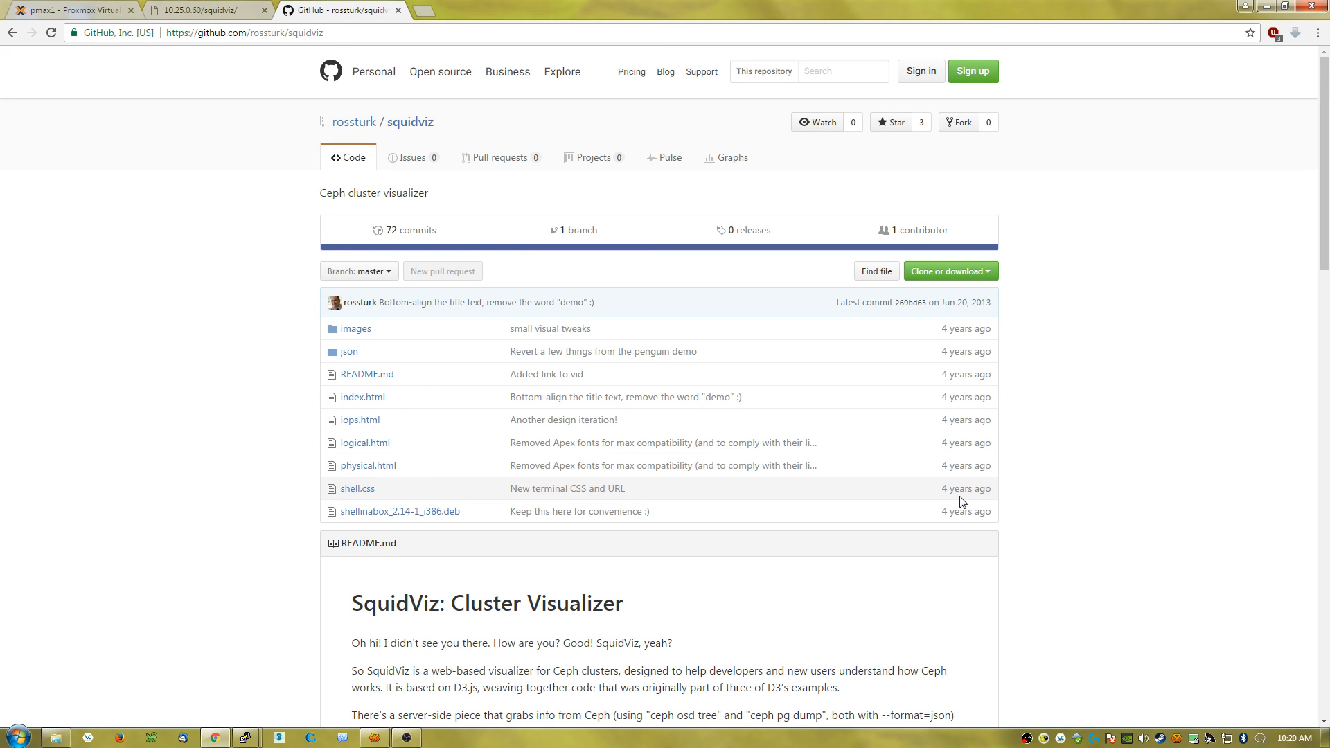
- Switch back to the squidviz tab showing pools, IOPS and the physical OSD tree
{"action": "left_click", "coordinate": [204, 10]}
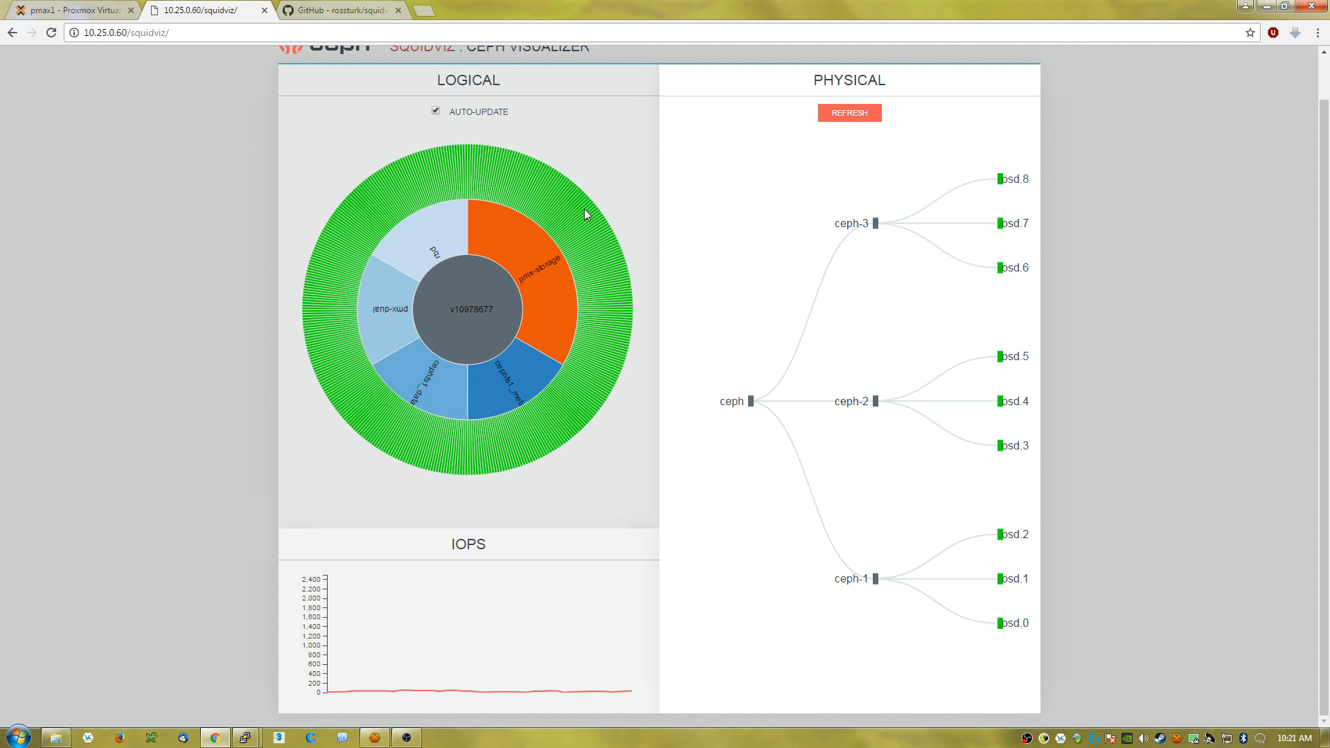
{"action": "mouse_move", "coordinate": [611, 257]}
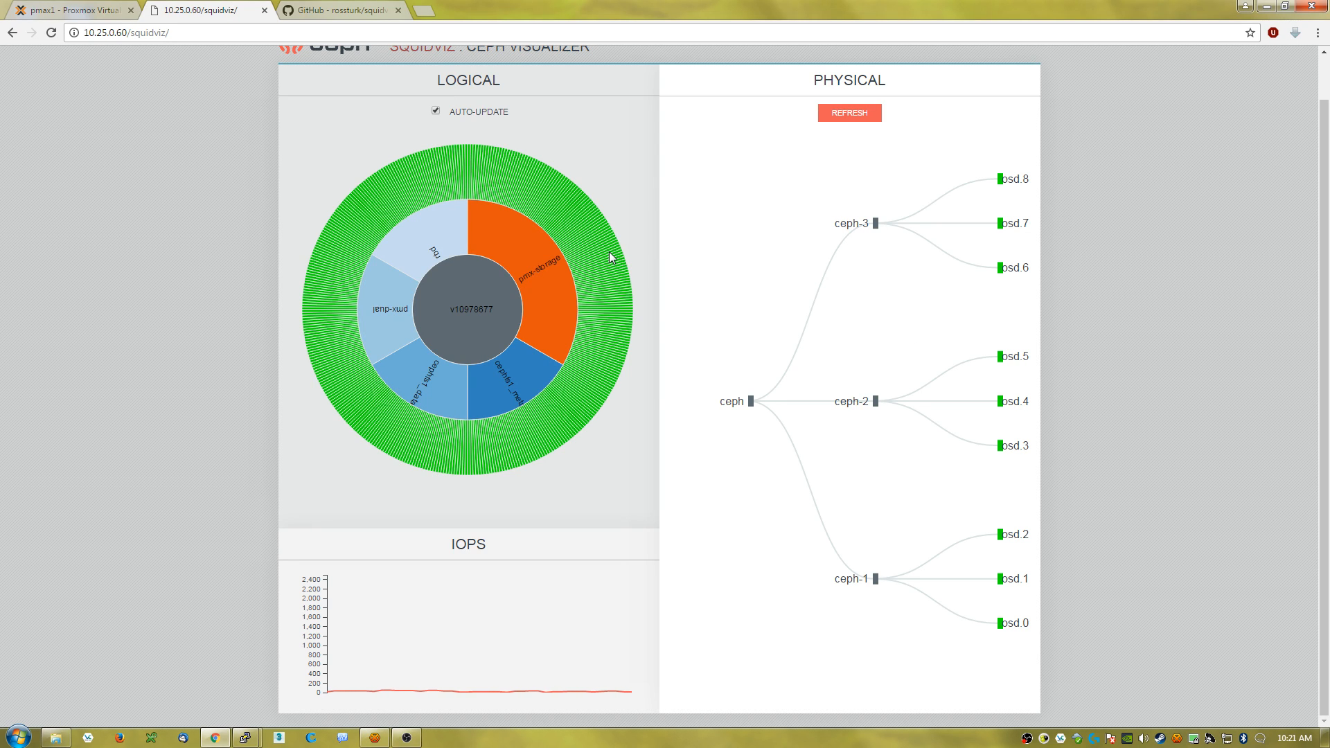
{"action": "mouse_move", "coordinate": [659, 295]}
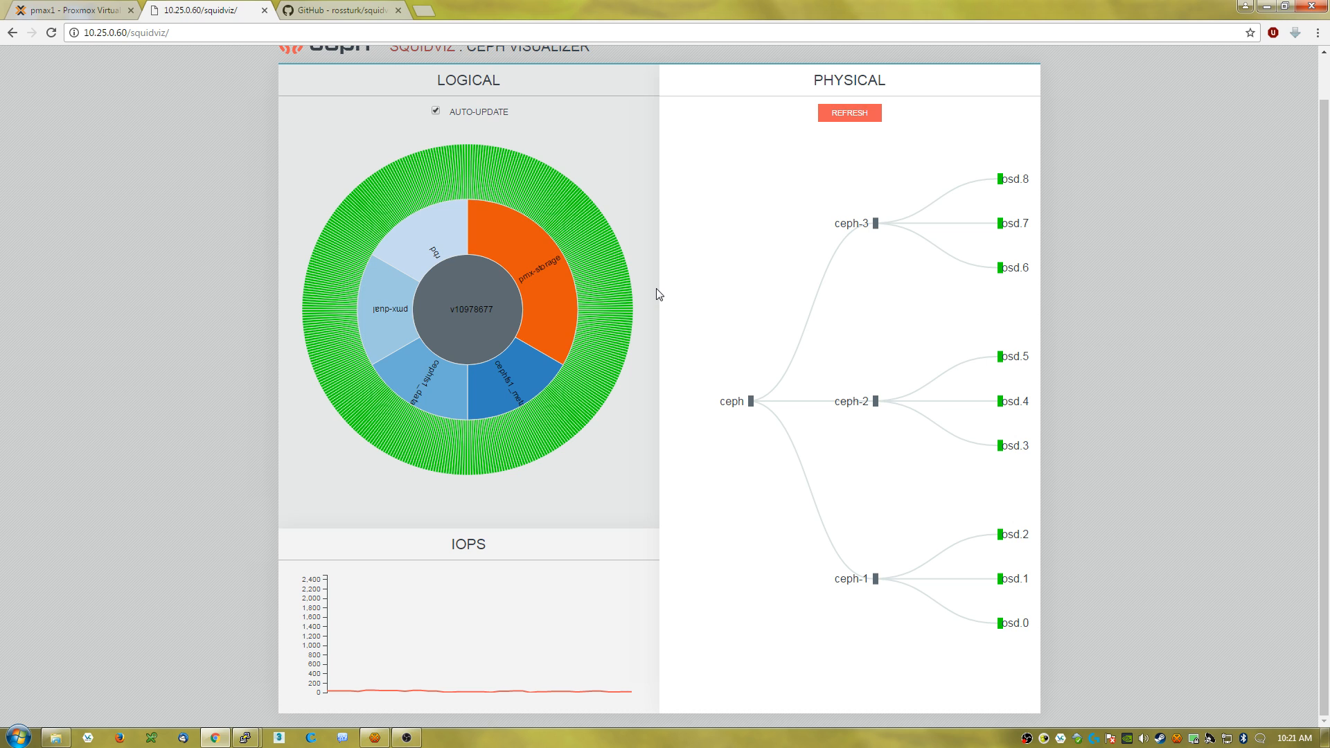
{"action": "mouse_move", "coordinate": [720, 259]}
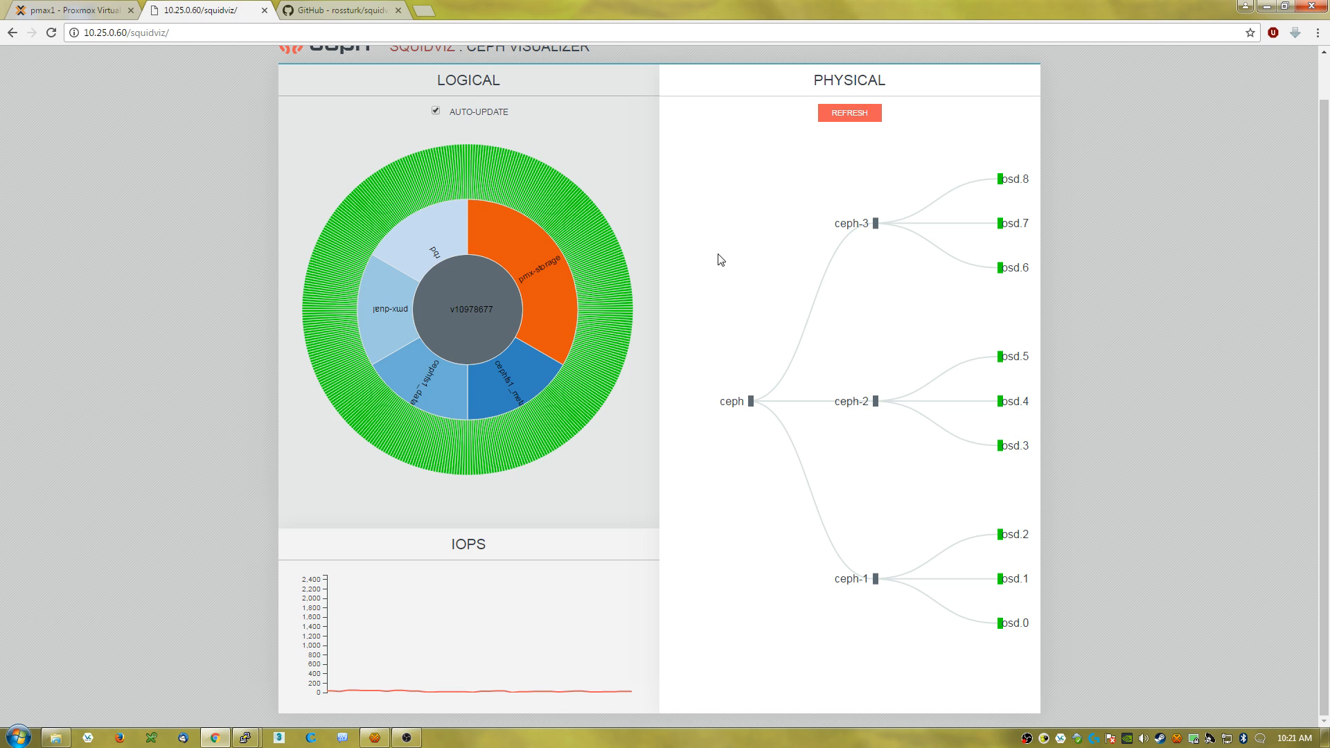
{"action": "mouse_move", "coordinate": [721, 335]}
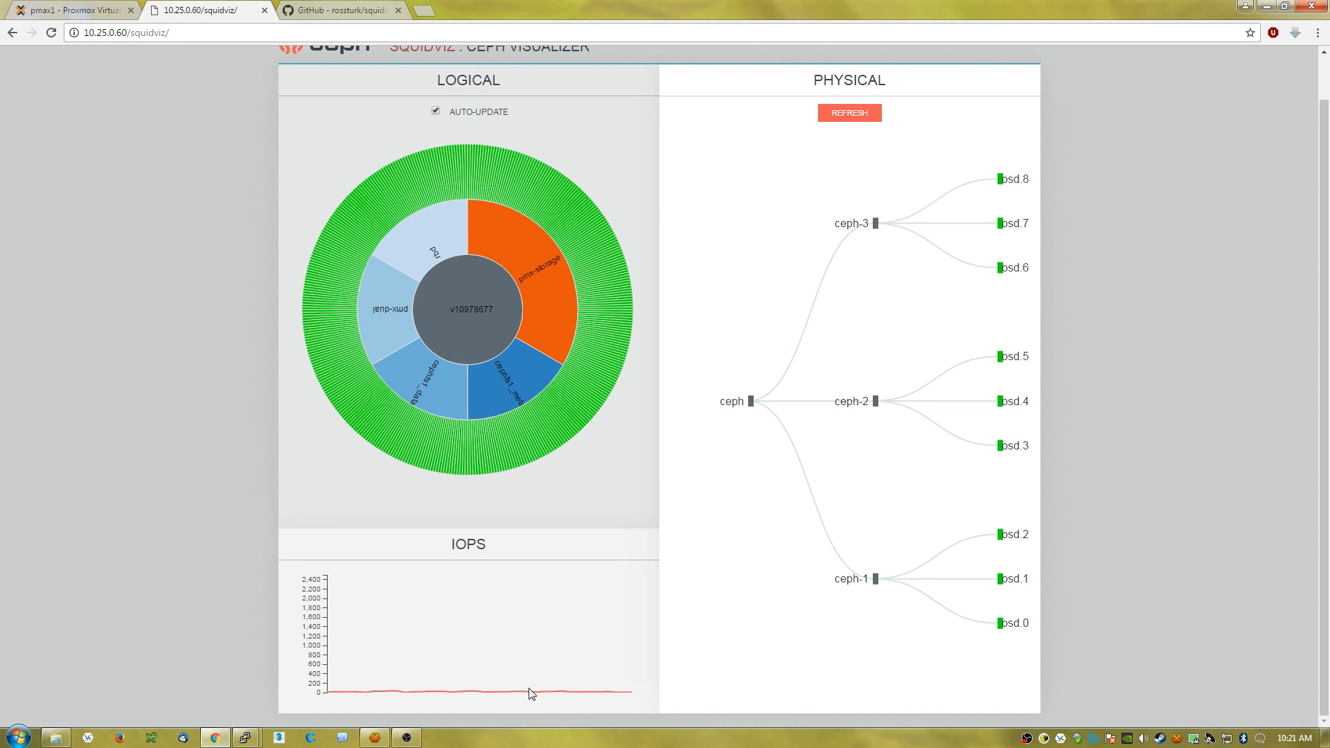
{"action": "mouse_move", "coordinate": [570, 650]}
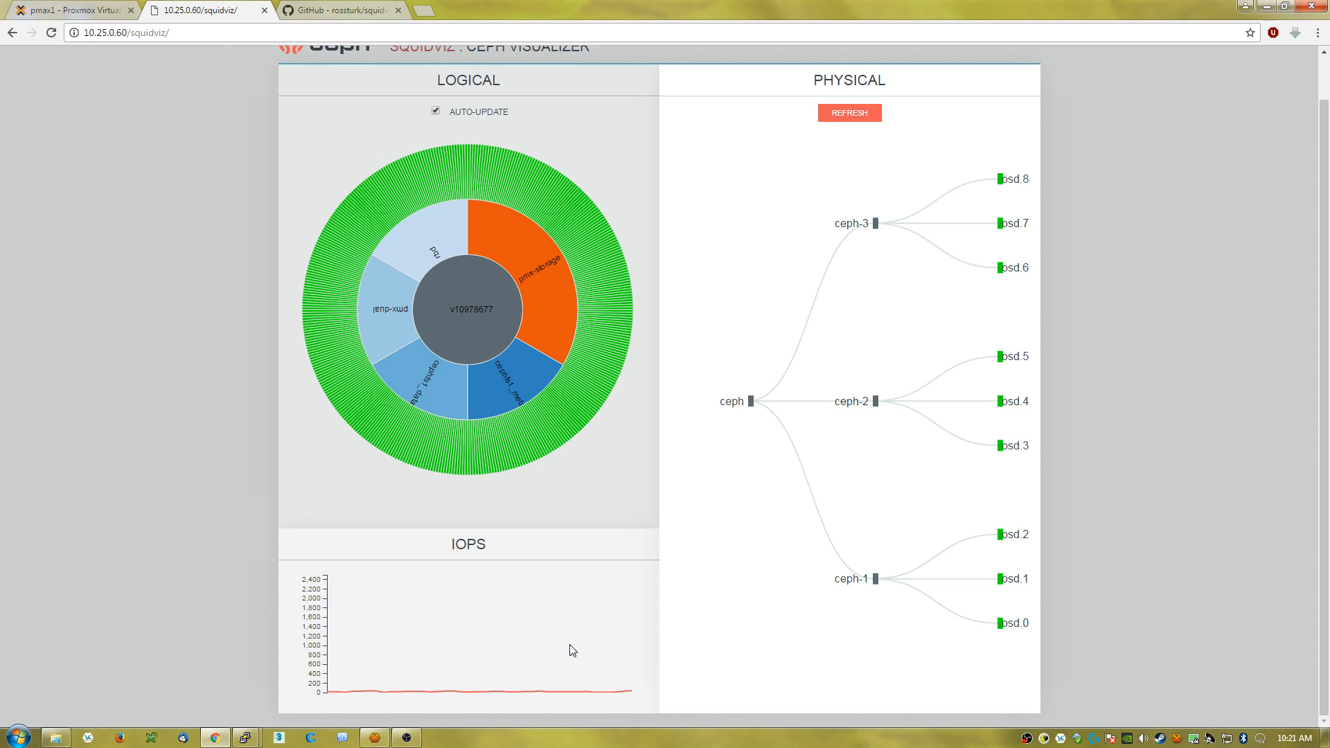
{"action": "mouse_move", "coordinate": [612, 316]}
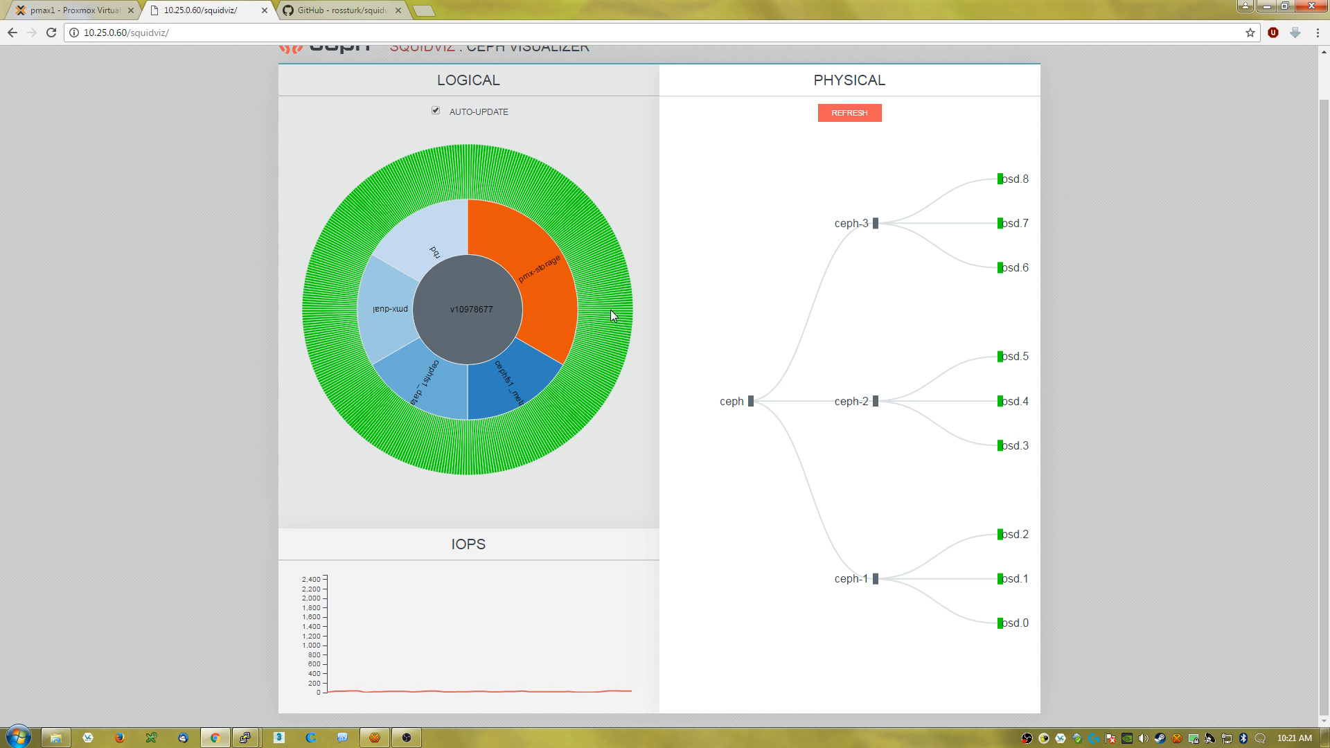
{"action": "mouse_move", "coordinate": [985, 397]}
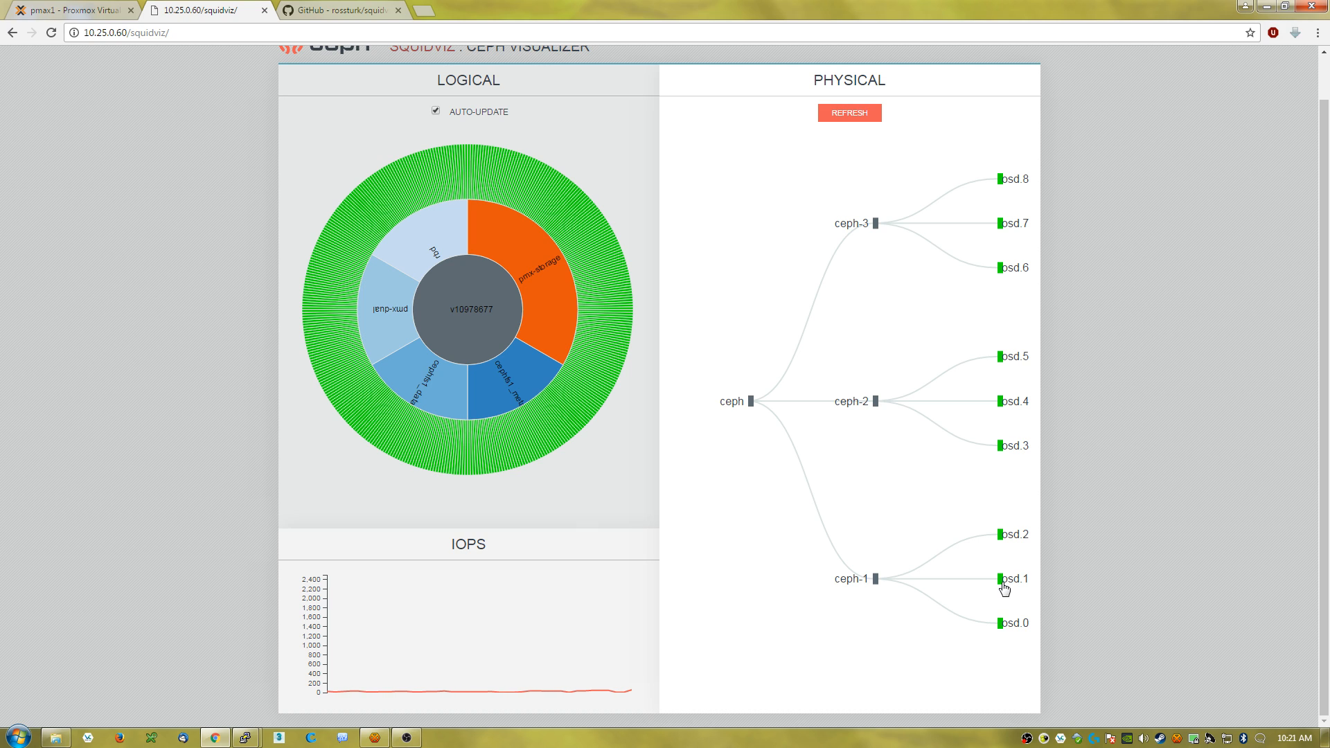
{"action": "mouse_move", "coordinate": [979, 583]}
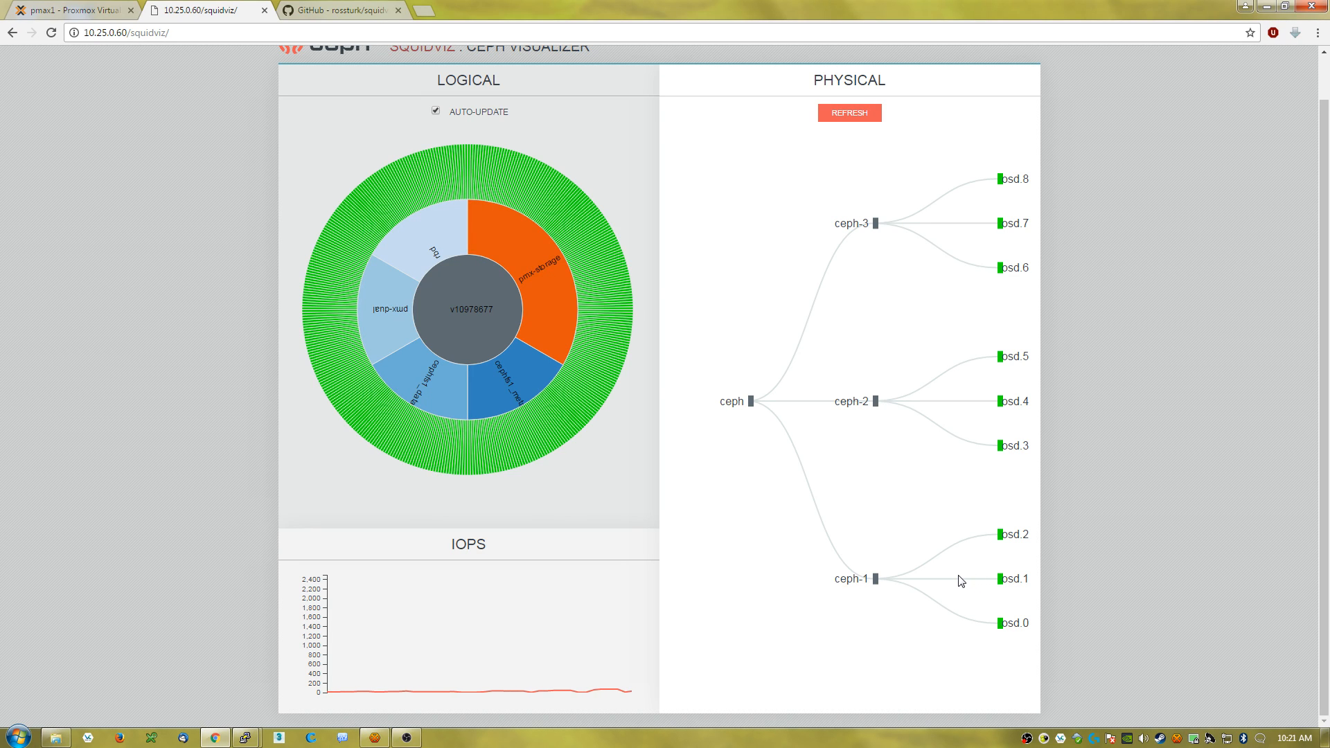
{"action": "mouse_move", "coordinate": [989, 540]}
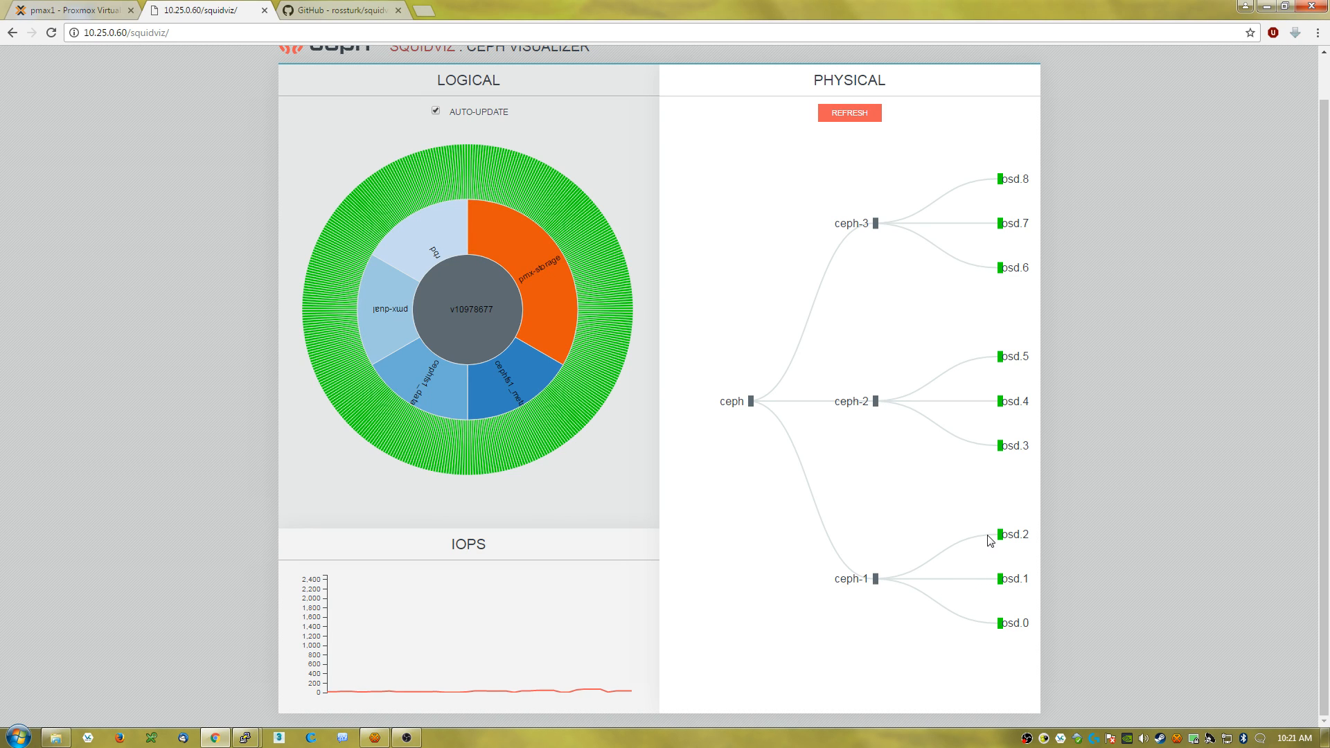